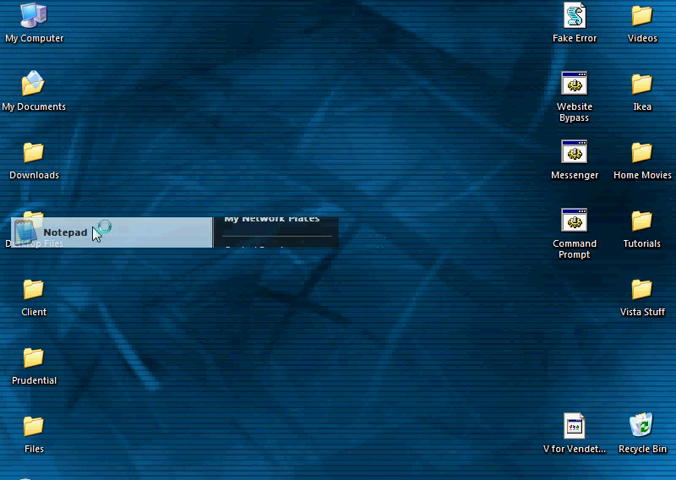
Step: Open a blank Notepad document and type the looping net send messenger script
click(55, 232)
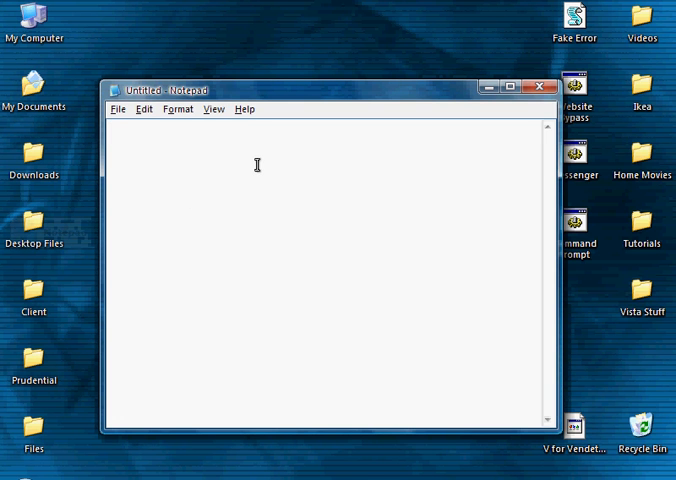
click(143, 109)
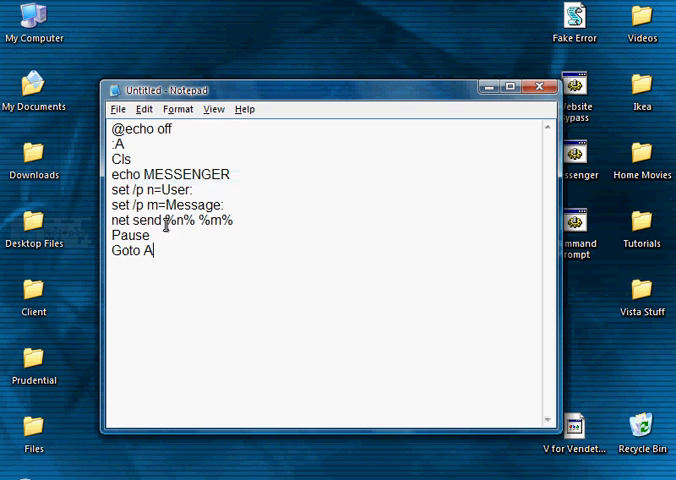
mouse_move(510, 240)
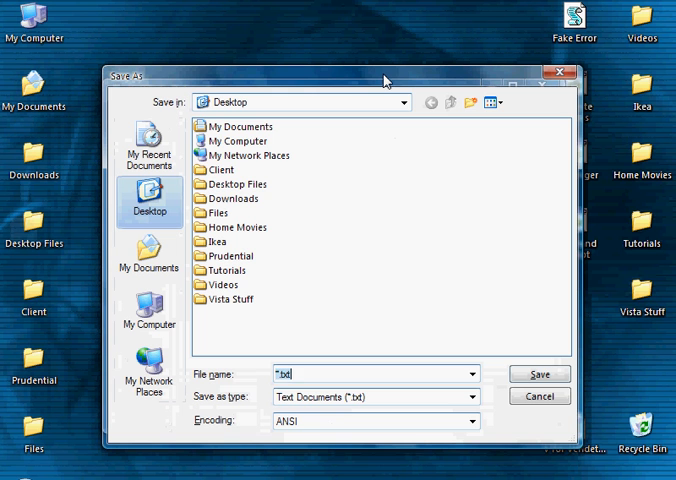
Step: Save the script to the desktop as message.bat and close Notepad
text(message)
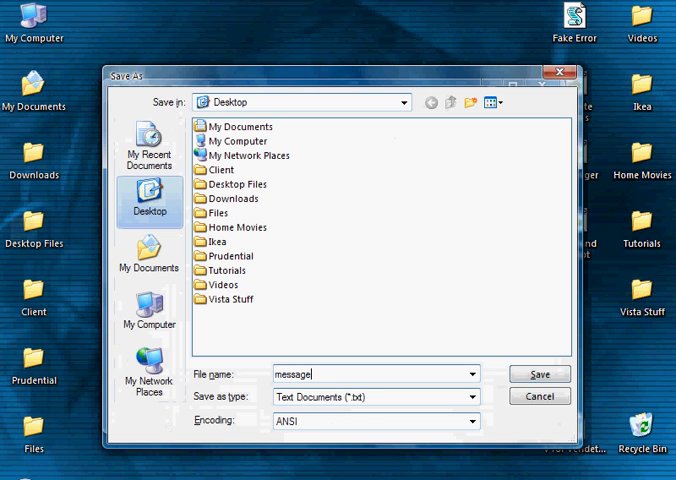
text(.bat)
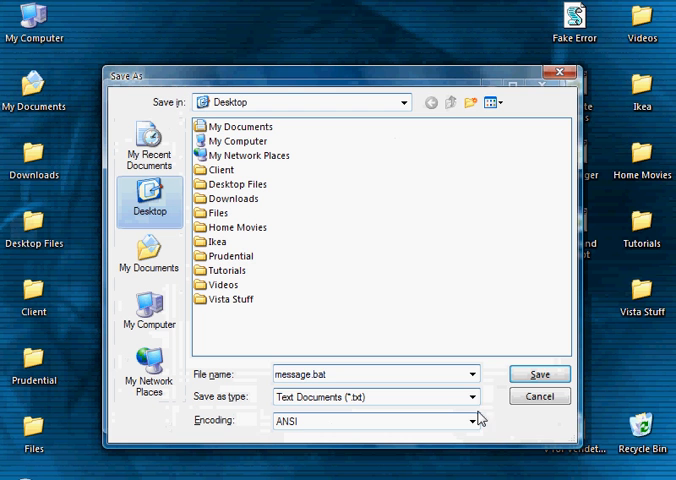
click(470, 397)
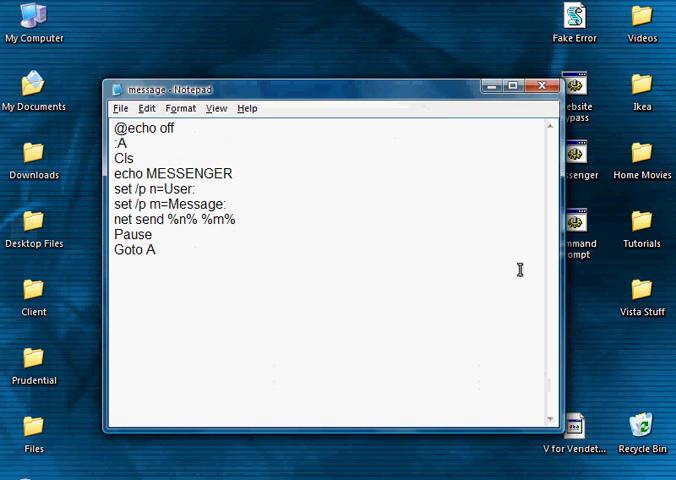
click(541, 86)
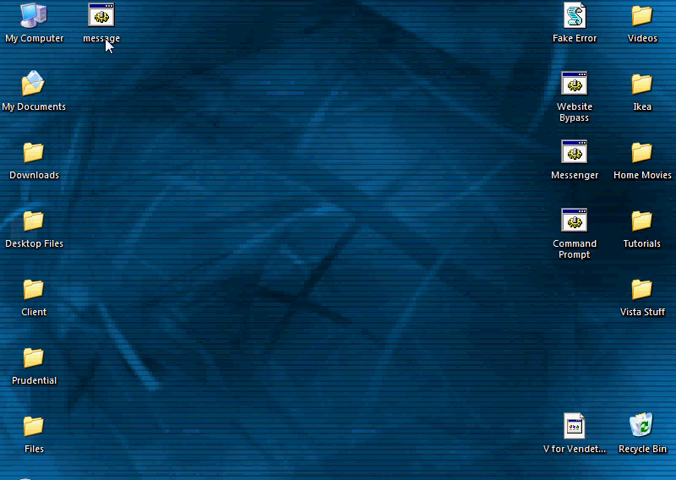
mouse_move(108, 44)
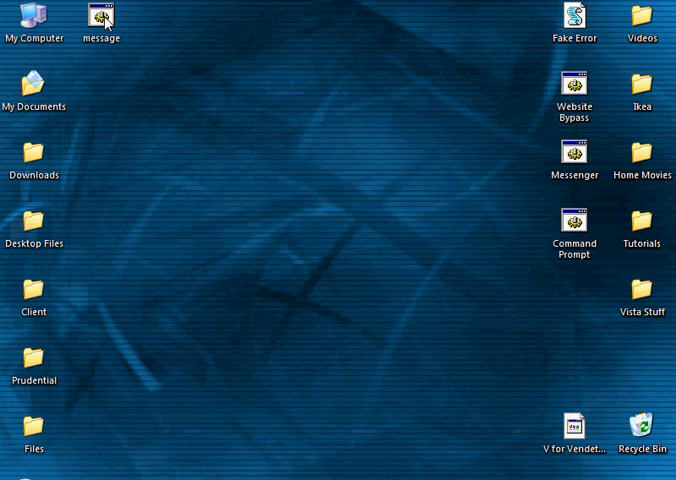
Step: Launch message.bat from the desktop to open the MESSENGER prompt
click(100, 22)
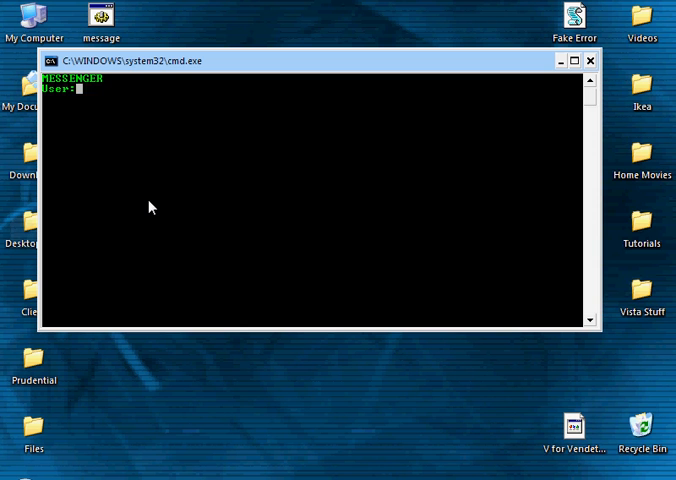
Step: Enter * as the user to target everyone on the network
text(xx.xxx.x.)
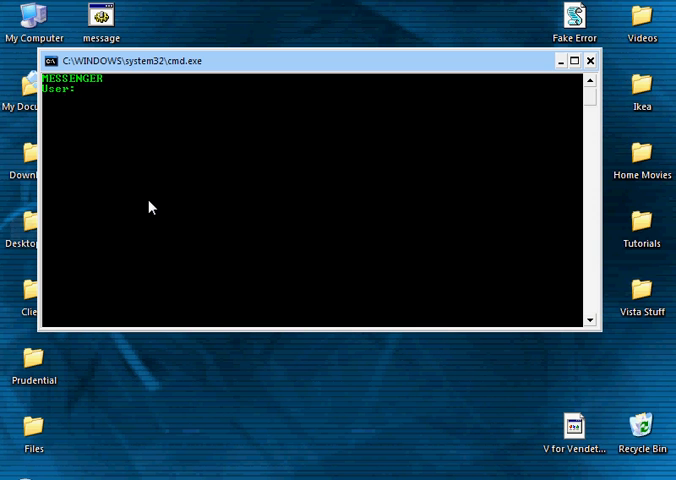
text(*)
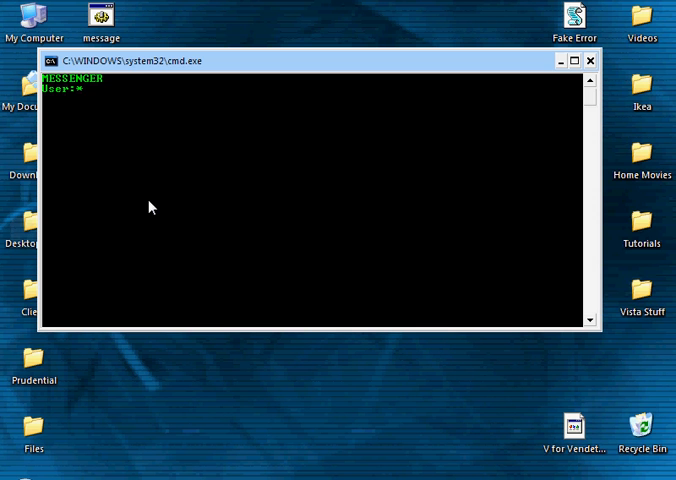
mouse_move(97, 107)
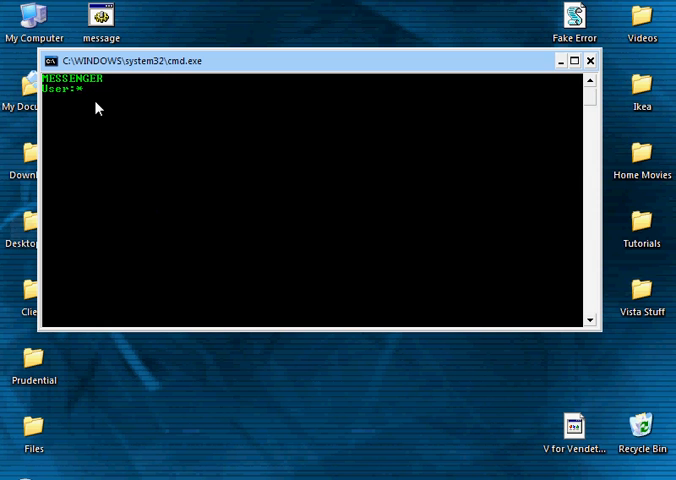
key(enter)
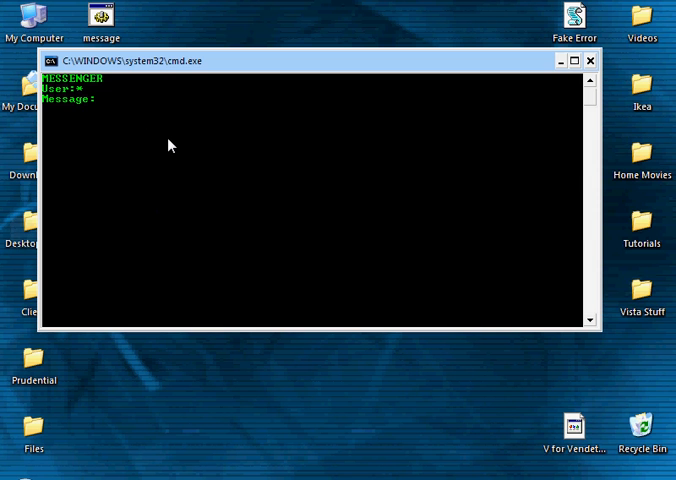
Step: Send the message 'Hey there!' and continue back to a new User prompt
text(Hey there!)
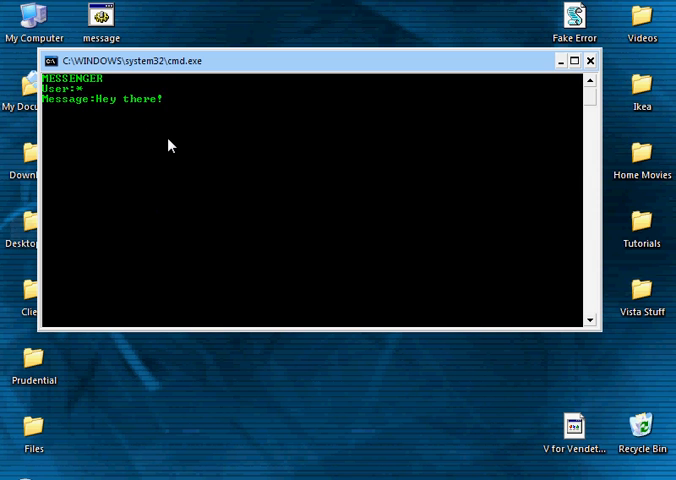
key(enter)
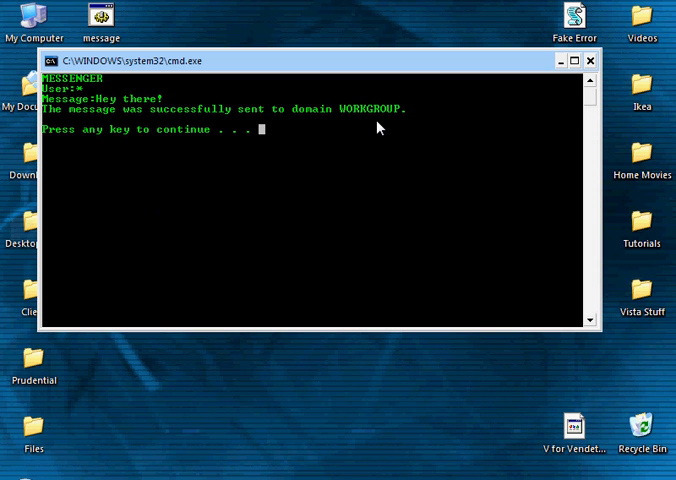
key(enter)
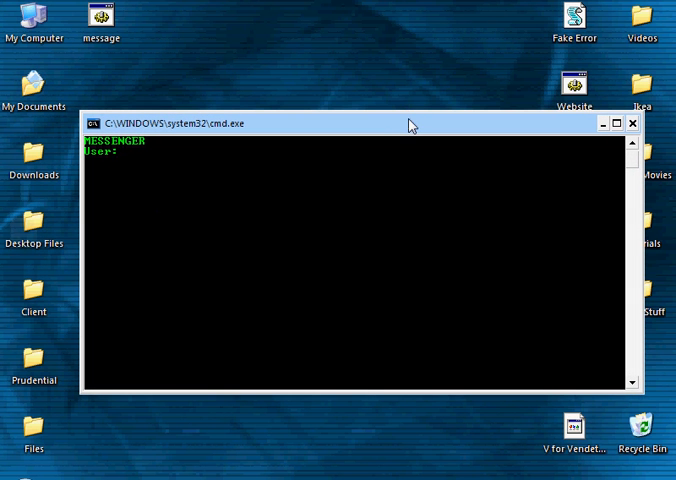
mouse_move(101, 28)
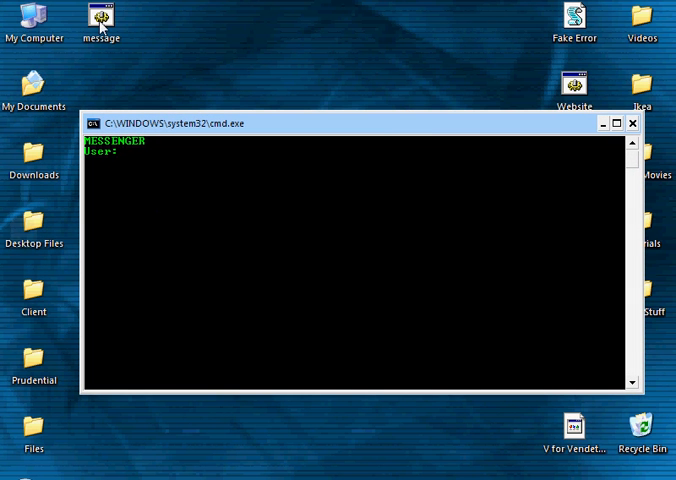
mouse_move(195, 190)
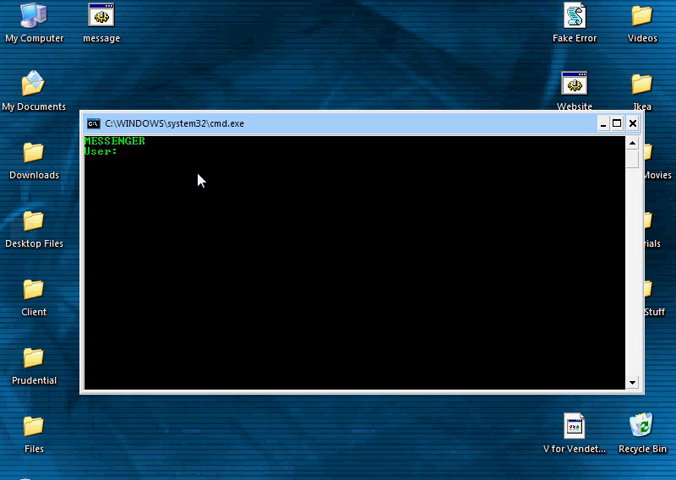
mouse_move(300, 255)
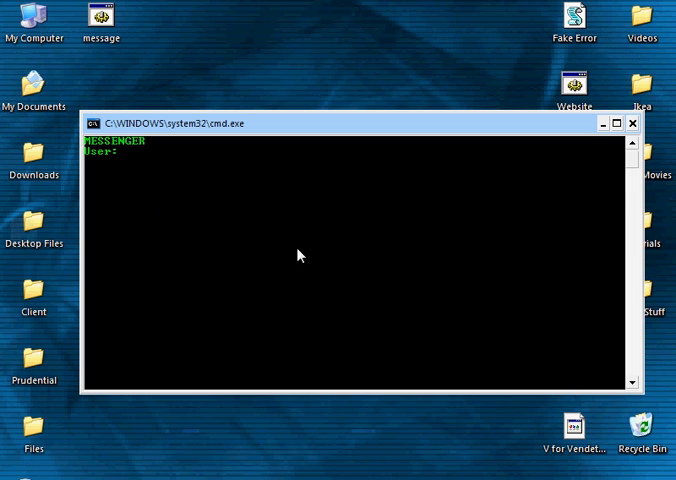
mouse_move(221, 207)
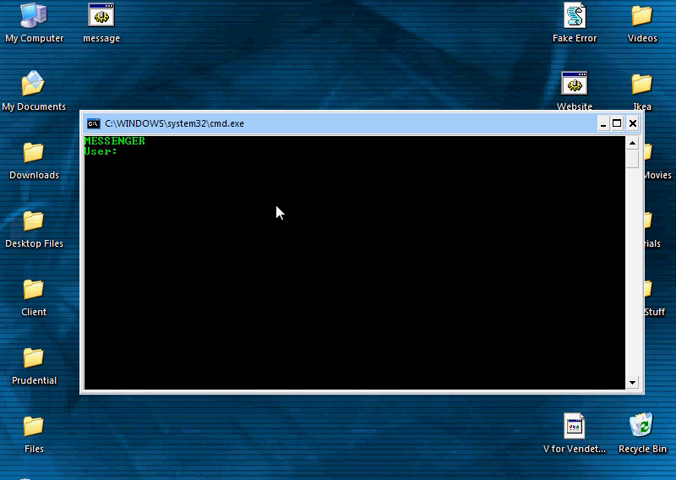
mouse_move(266, 242)
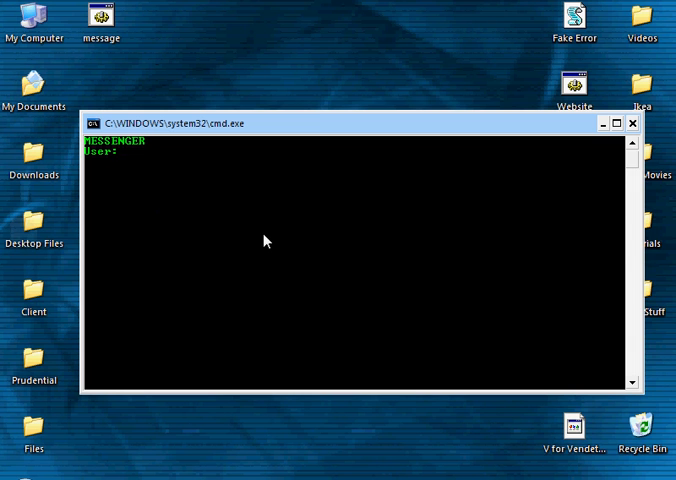
mouse_move(330, 95)
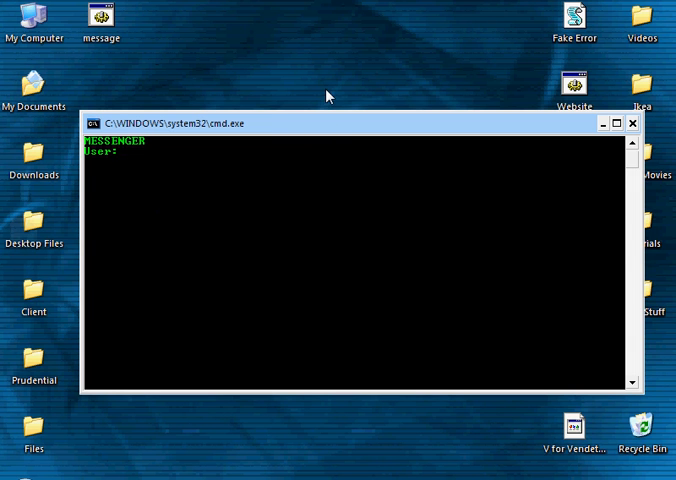
mouse_move(278, 303)
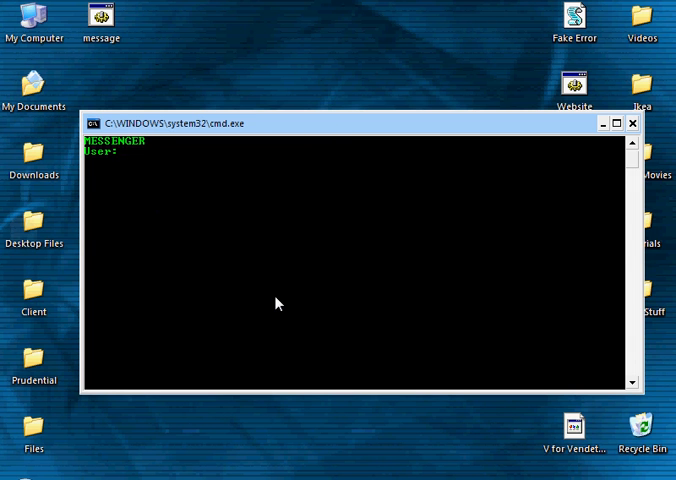